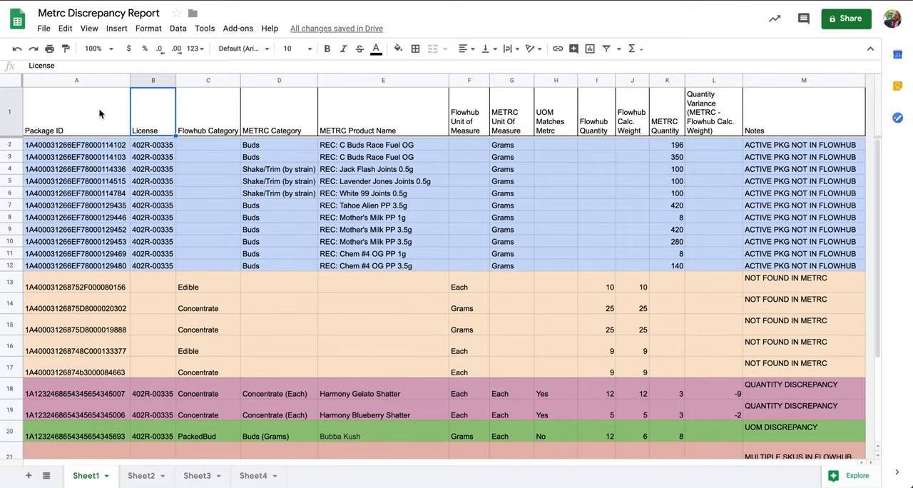
left_click(77, 111)
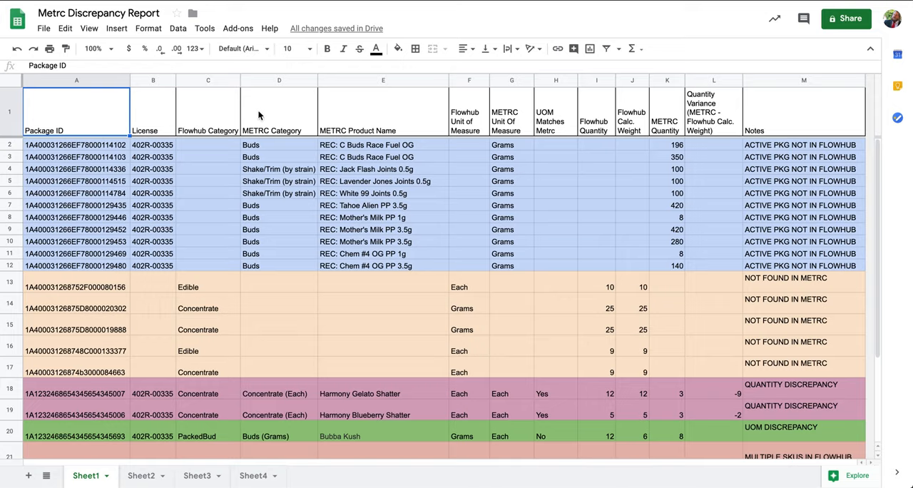
left_click(280, 111)
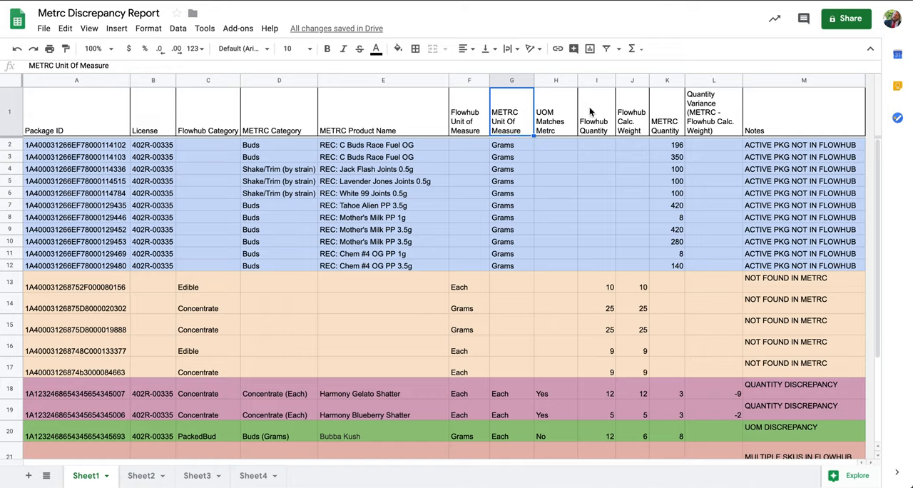
left_click(596, 112)
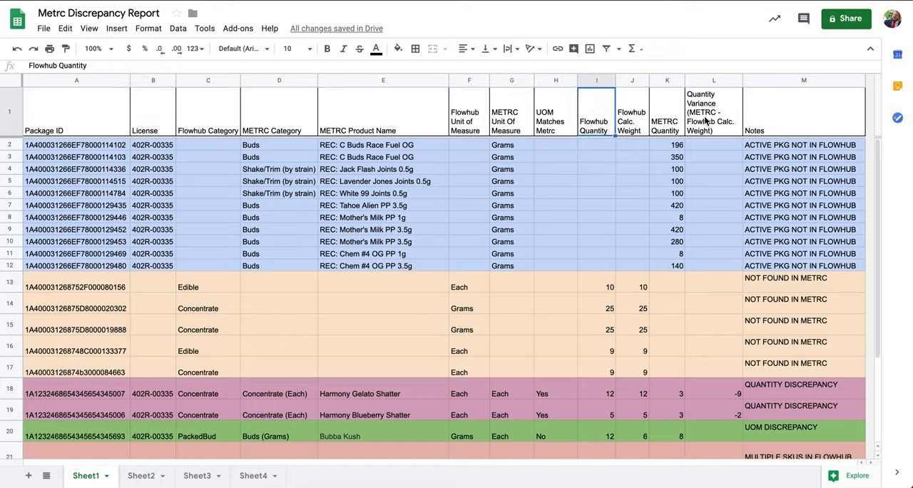
left_click(804, 79)
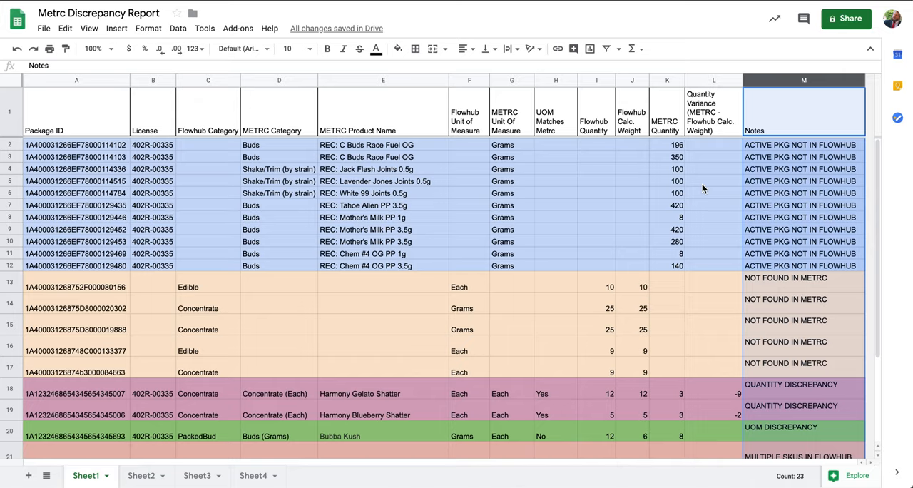
left_click(713, 181)
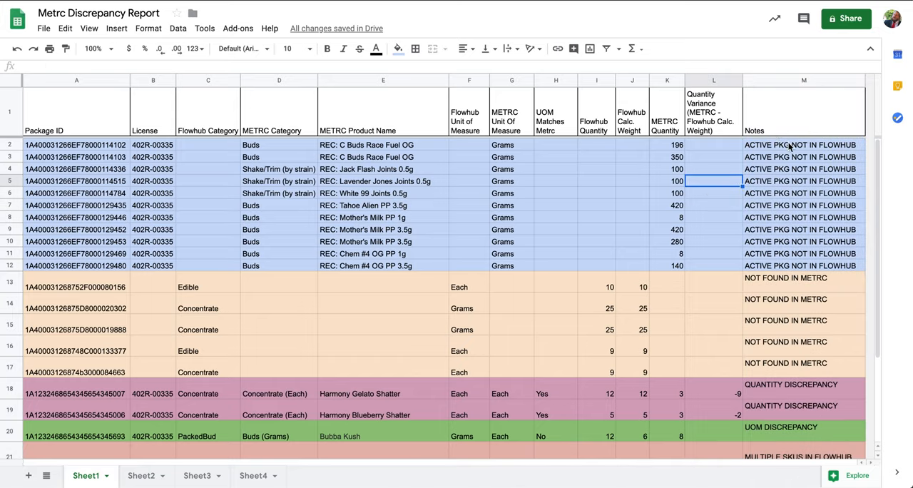
left_click(802, 144)
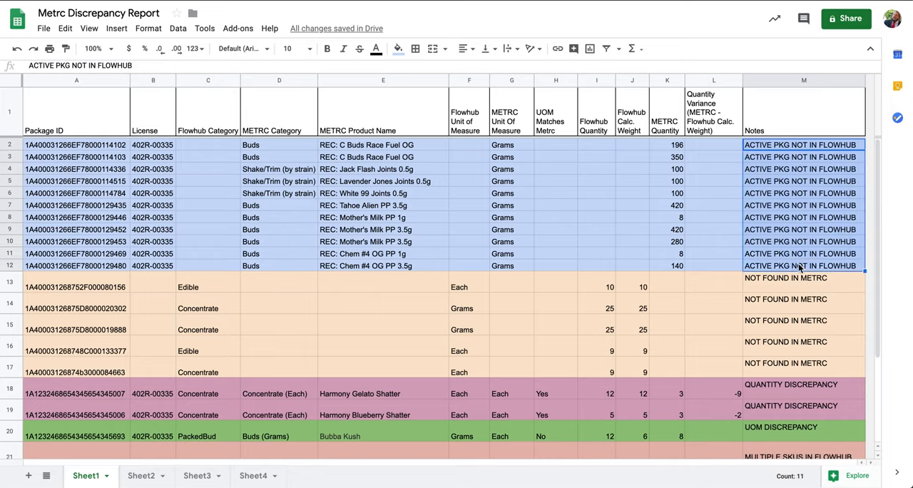
mouse_move(727, 227)
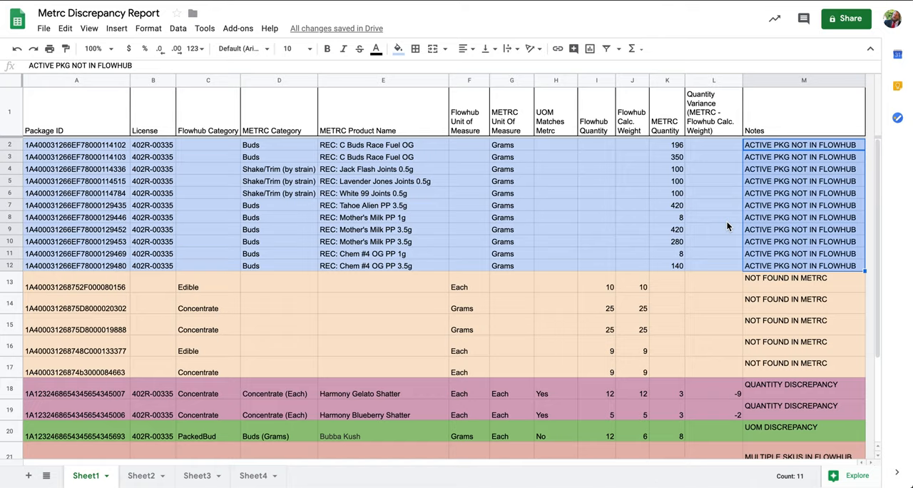
mouse_move(289, 161)
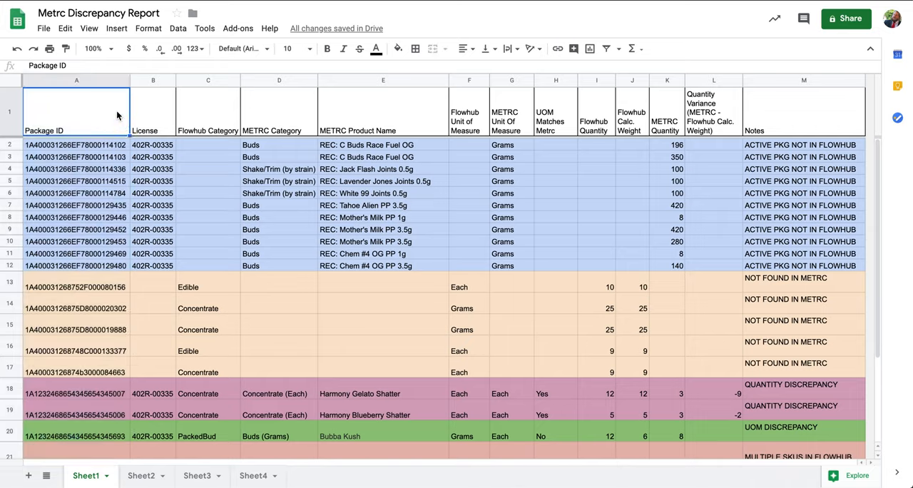
mouse_move(180, 111)
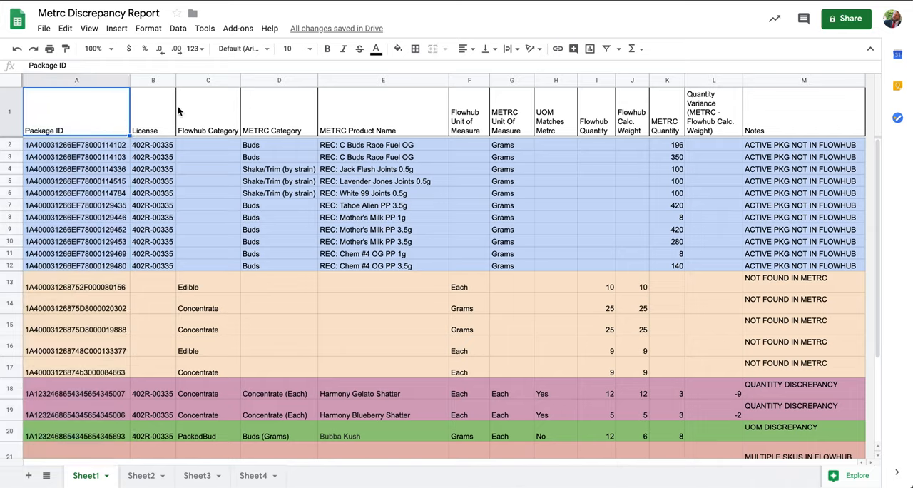